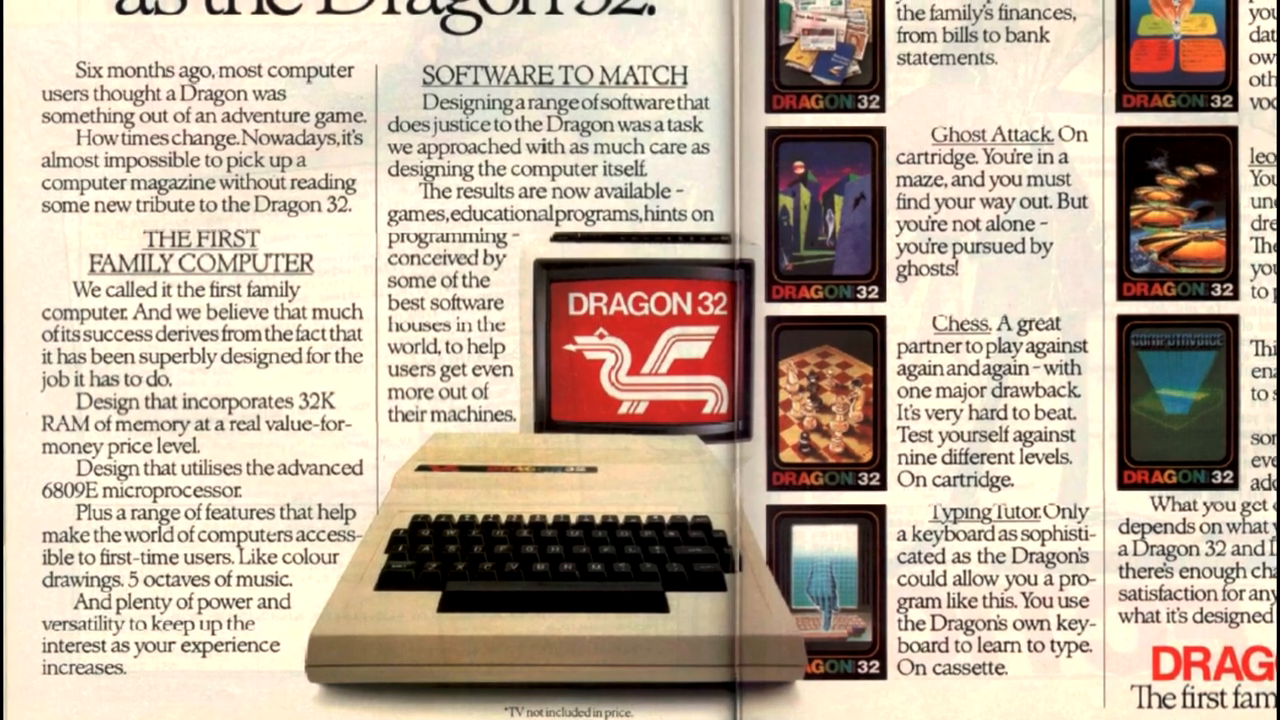
scroll(down, 3)
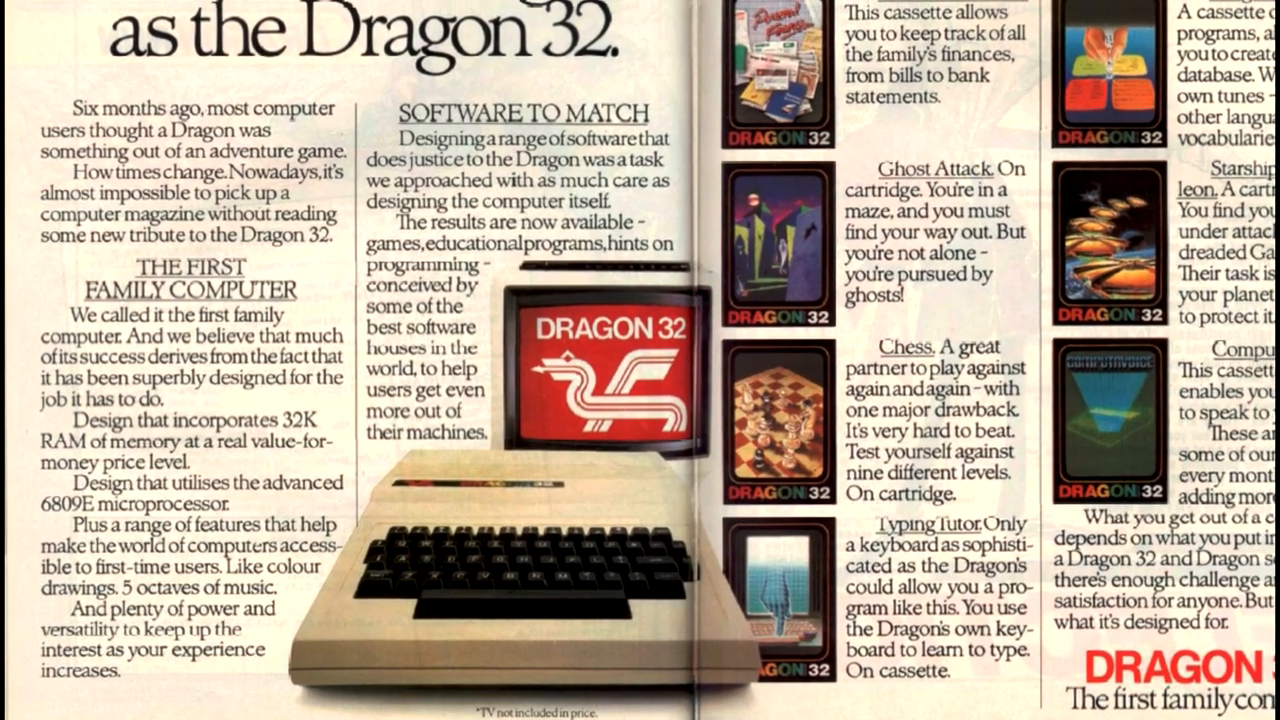